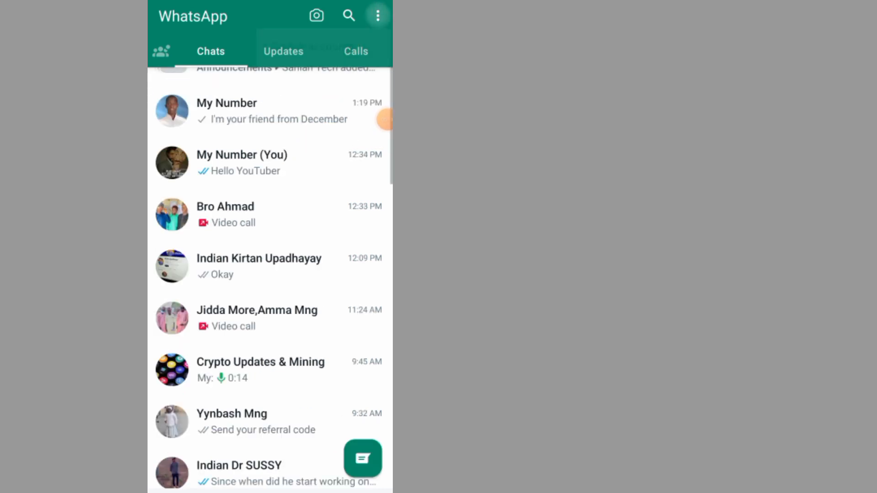
- Reveal the overflow options list on the Chats screen
{"action": "left_click", "coordinate": [377, 16]}
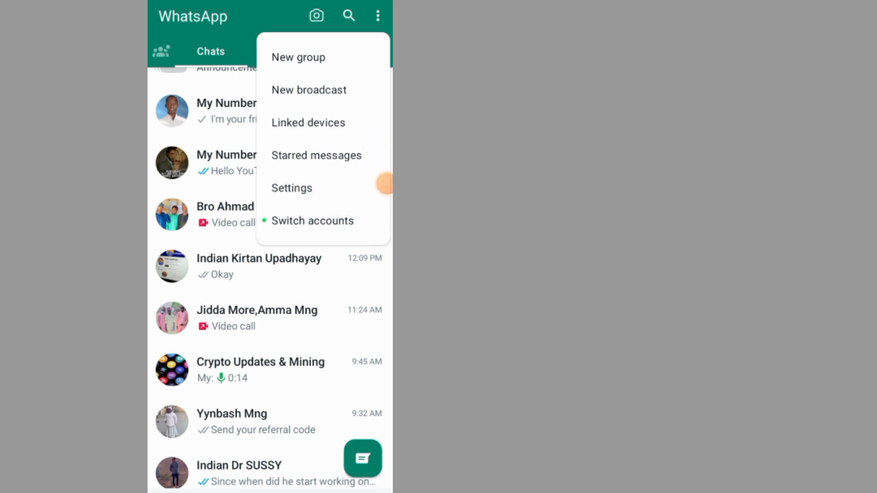
- Go into Settings and then the Chats settings page
{"action": "left_click", "coordinate": [292, 187]}
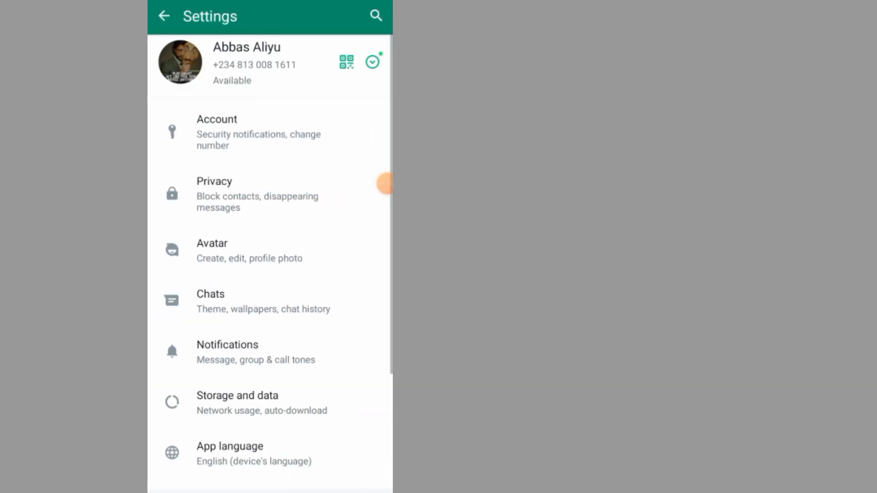
{"action": "scroll", "scroll_direction": "down", "scroll_amount": 3}
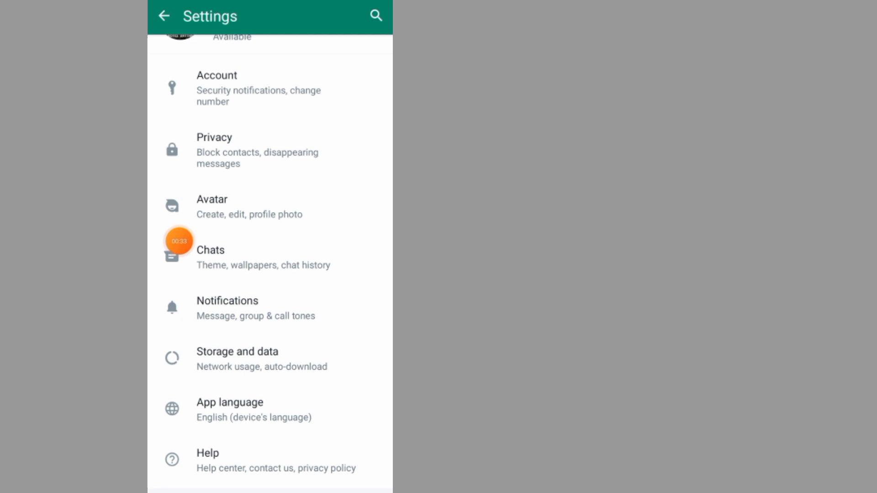
{"action": "left_click", "coordinate": [211, 251]}
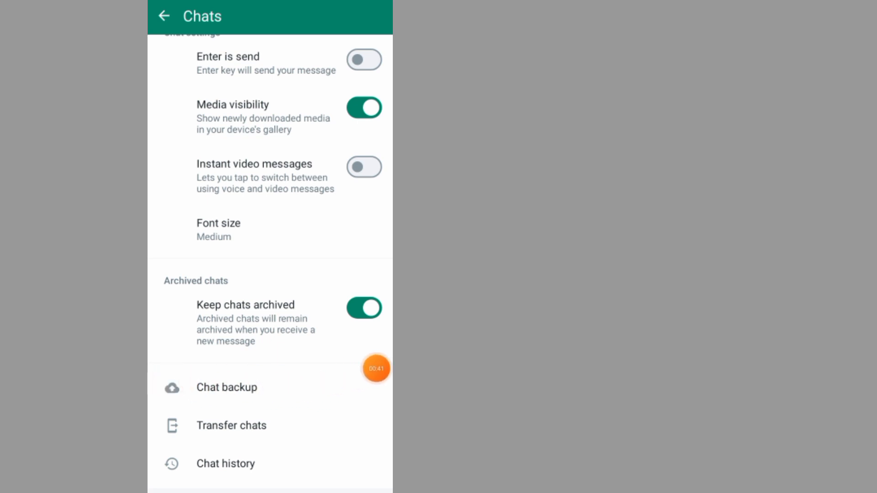
- Reach the Chat backup page where encrypted backup reads On
{"action": "left_click", "coordinate": [227, 388]}
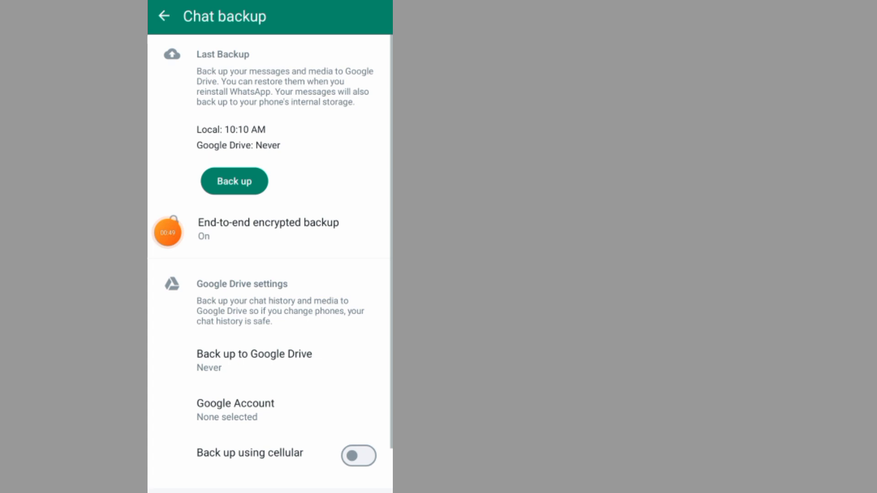
- Choose Turn Off for end-to-end encrypted backup, reaching the password prompt
{"action": "left_click", "coordinate": [268, 228]}
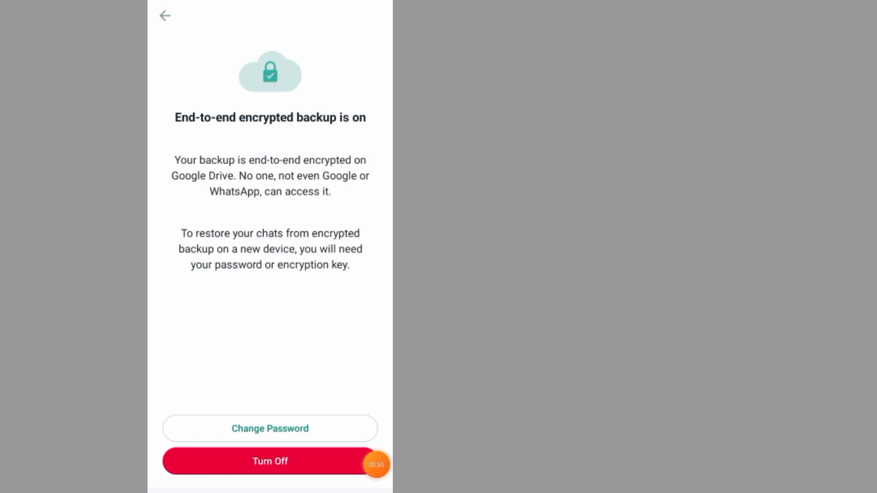
{"action": "left_click", "coordinate": [270, 461]}
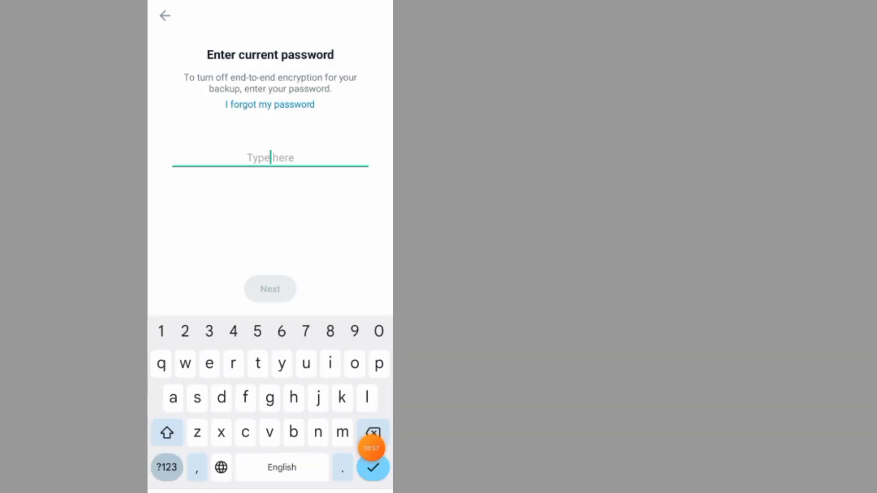
- Enter the backup password, confirm Turn Off, and return with encrypted backup Off
{"action": "type", "text": "1"}
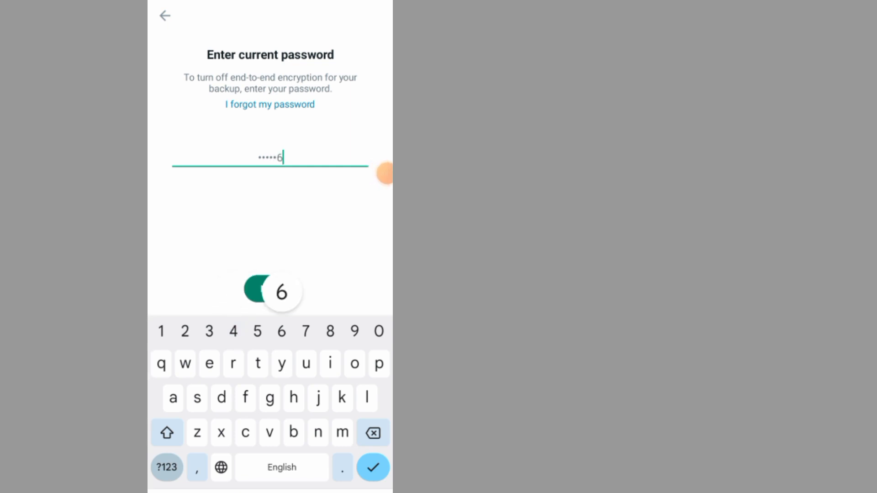
{"action": "left_click", "coordinate": [372, 467]}
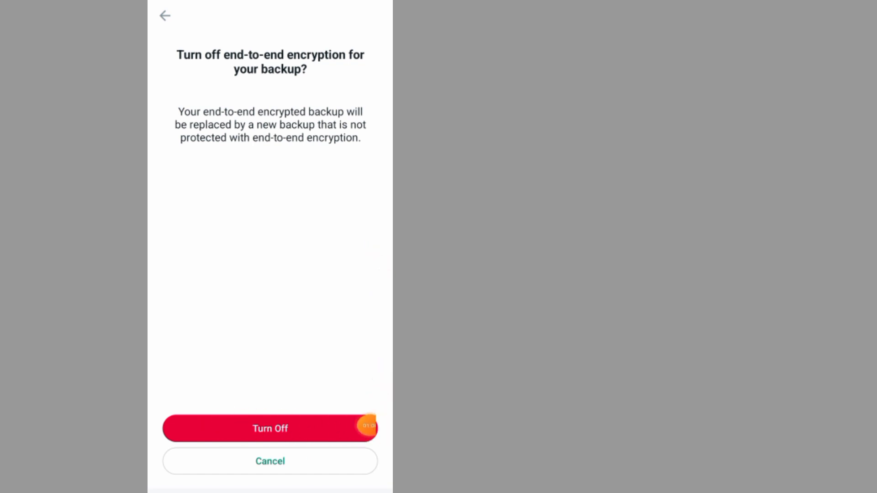
{"action": "left_click", "coordinate": [270, 428]}
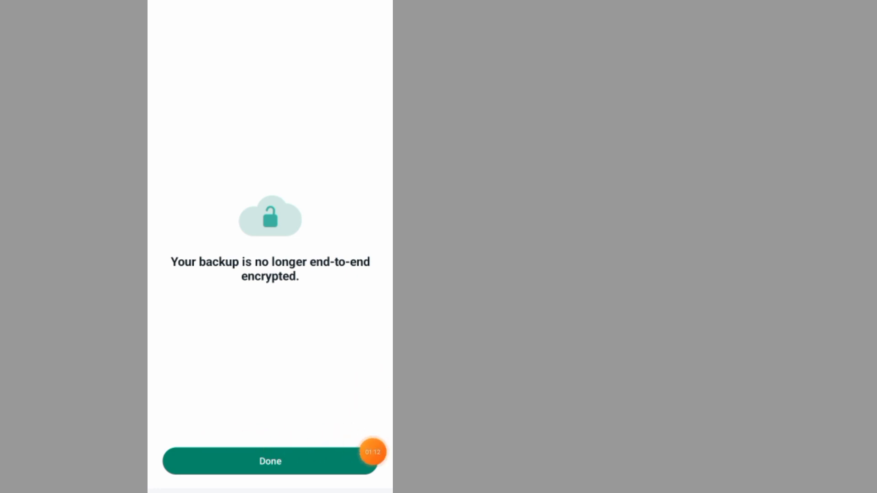
{"action": "left_click", "coordinate": [269, 460]}
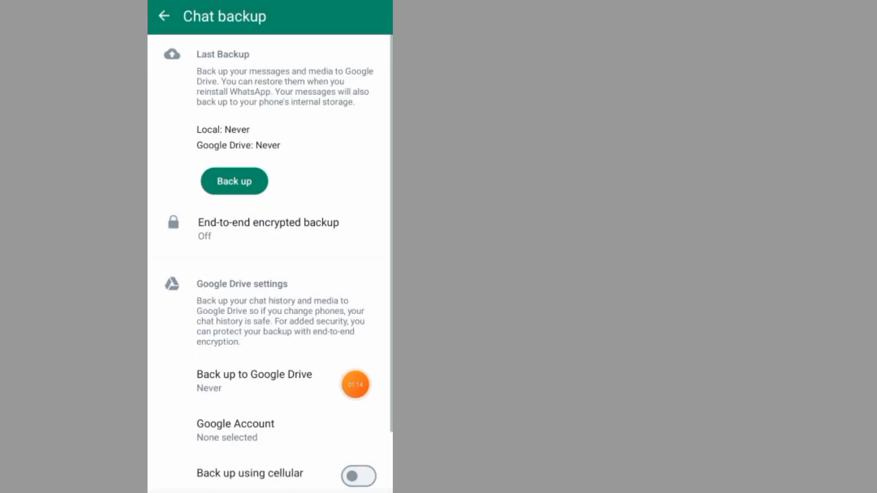
{"action": "mouse_move", "coordinate": [357, 239]}
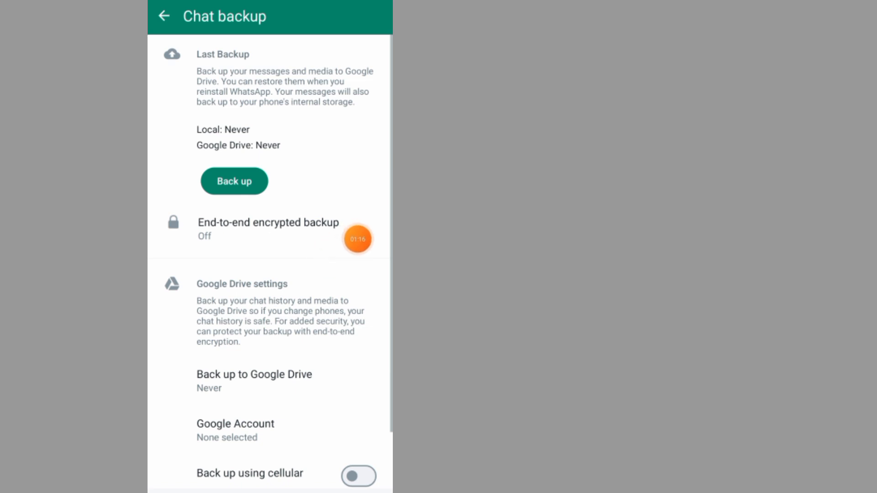